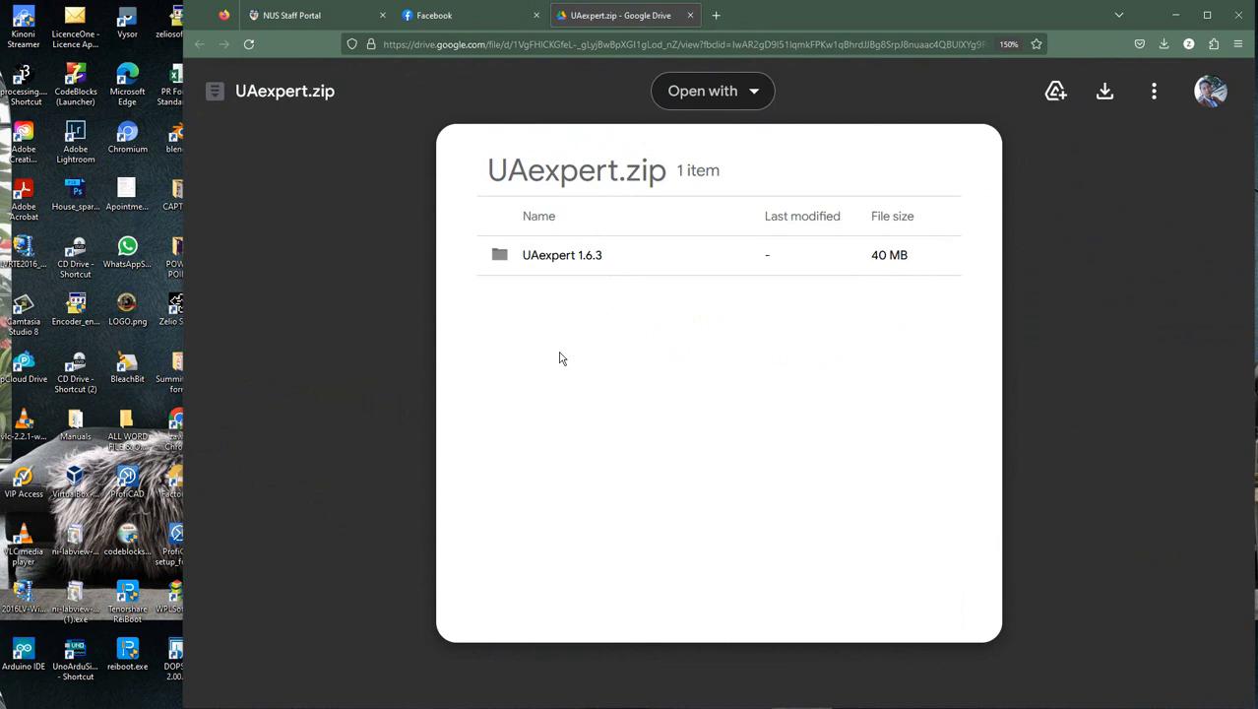
{"action": "mouse_move", "coordinate": [1106, 90]}
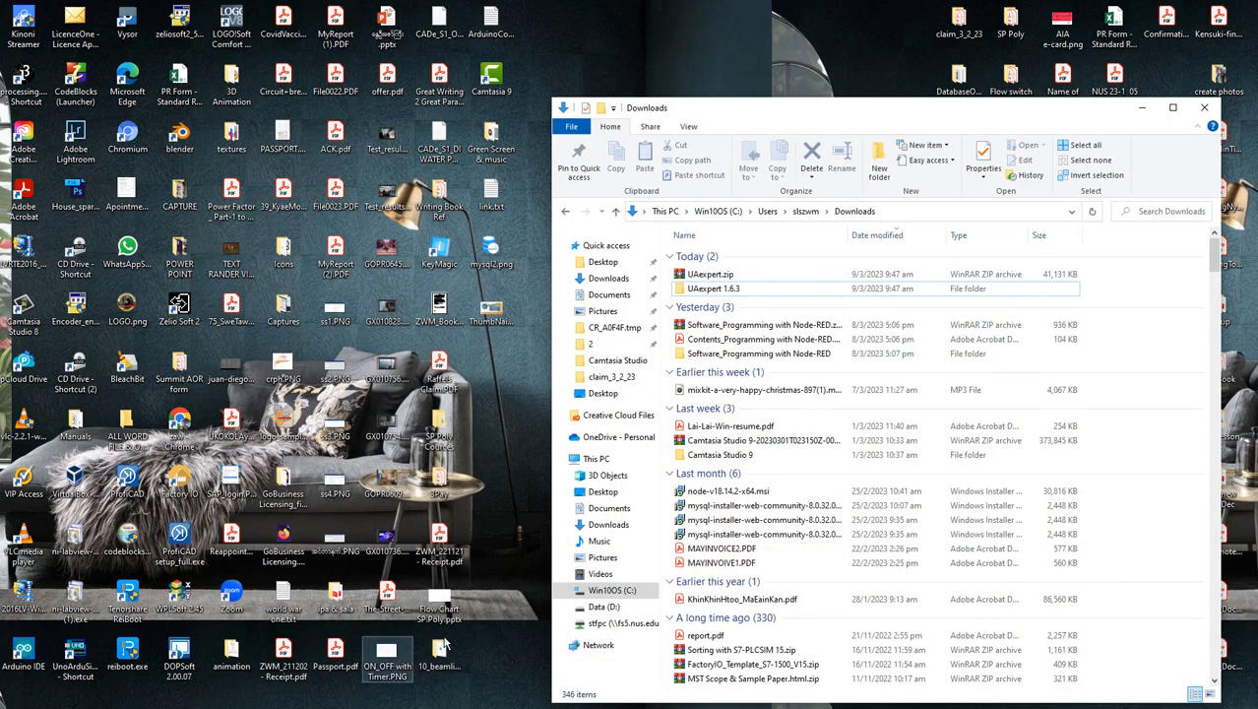
Navigate Downloads into UaExpert 1.6.3 and uaexpert-bin to select the setup .exe
{"action": "double_click", "coordinate": [713, 287]}
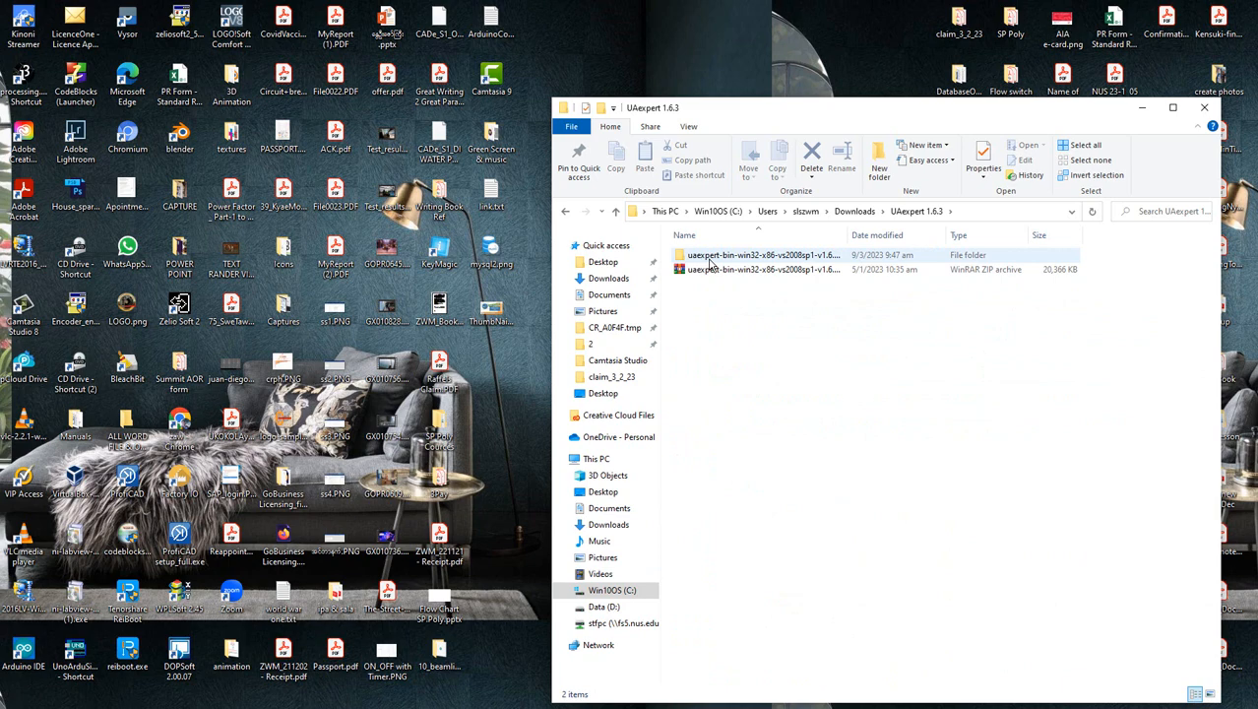
{"action": "double_click", "coordinate": [764, 255]}
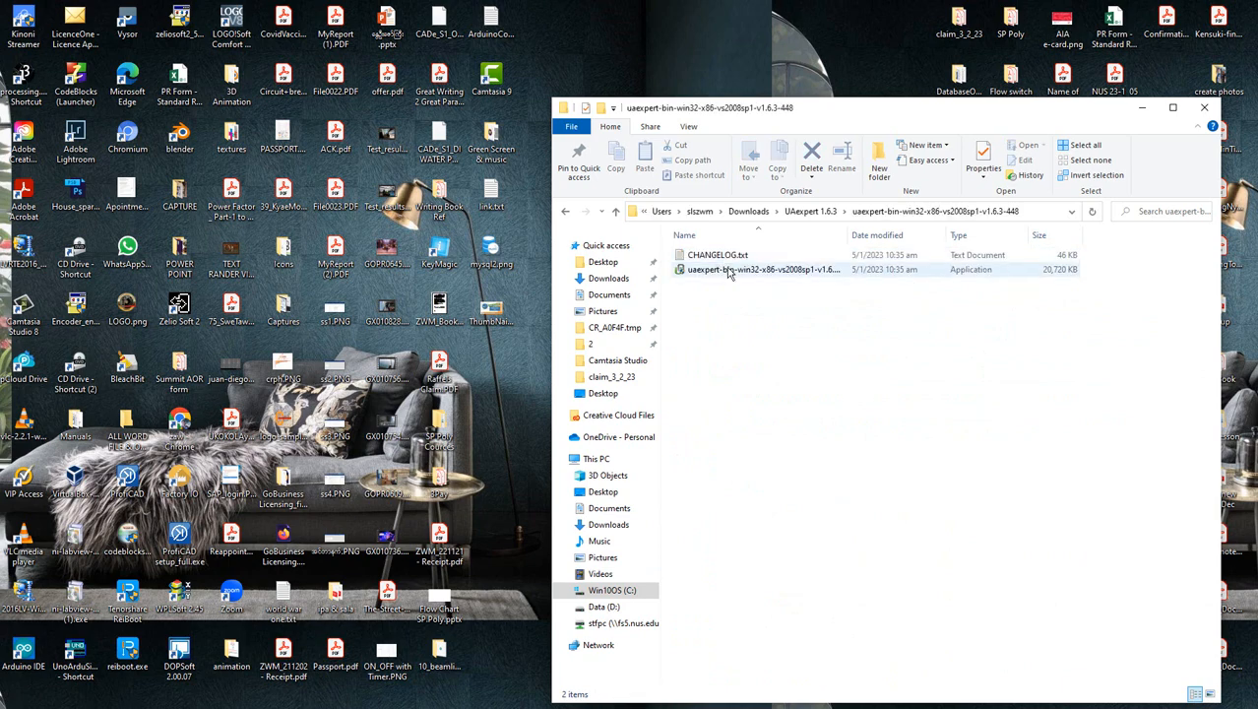
{"action": "left_click", "coordinate": [763, 268]}
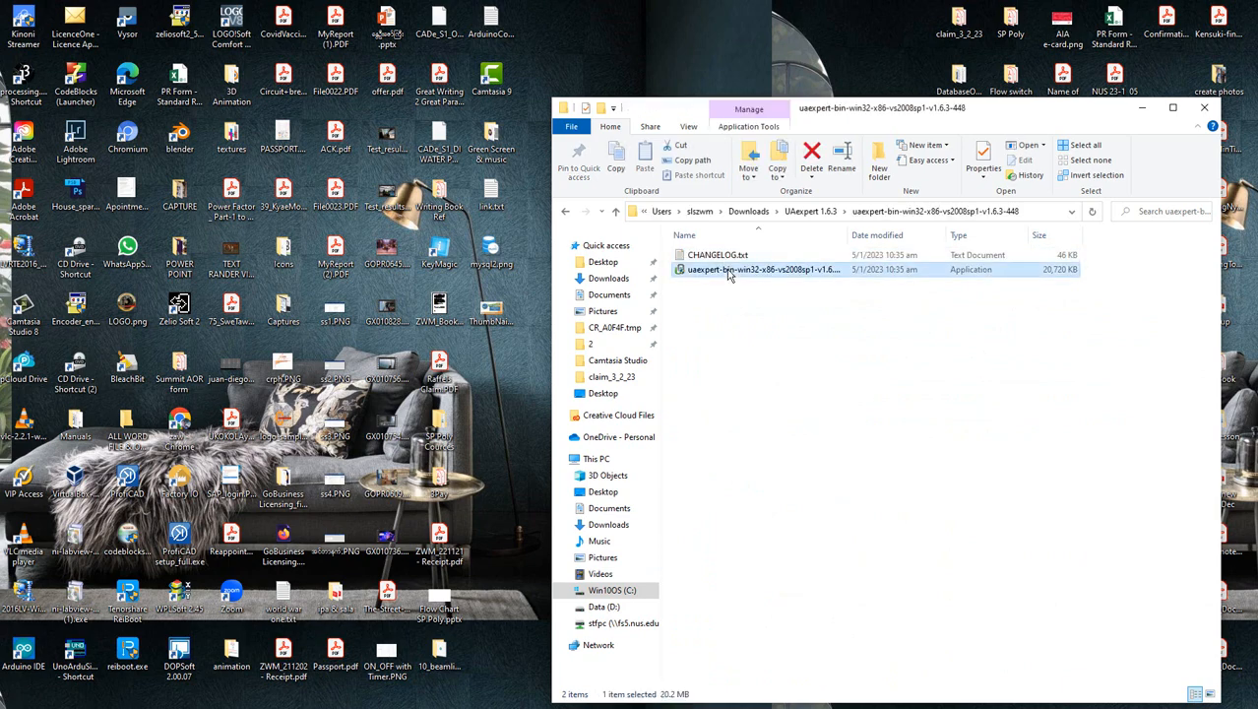
Run the UaExpert 1.6.3 wizard, accepting the license and installing to the default folder
{"action": "double_click", "coordinate": [764, 267]}
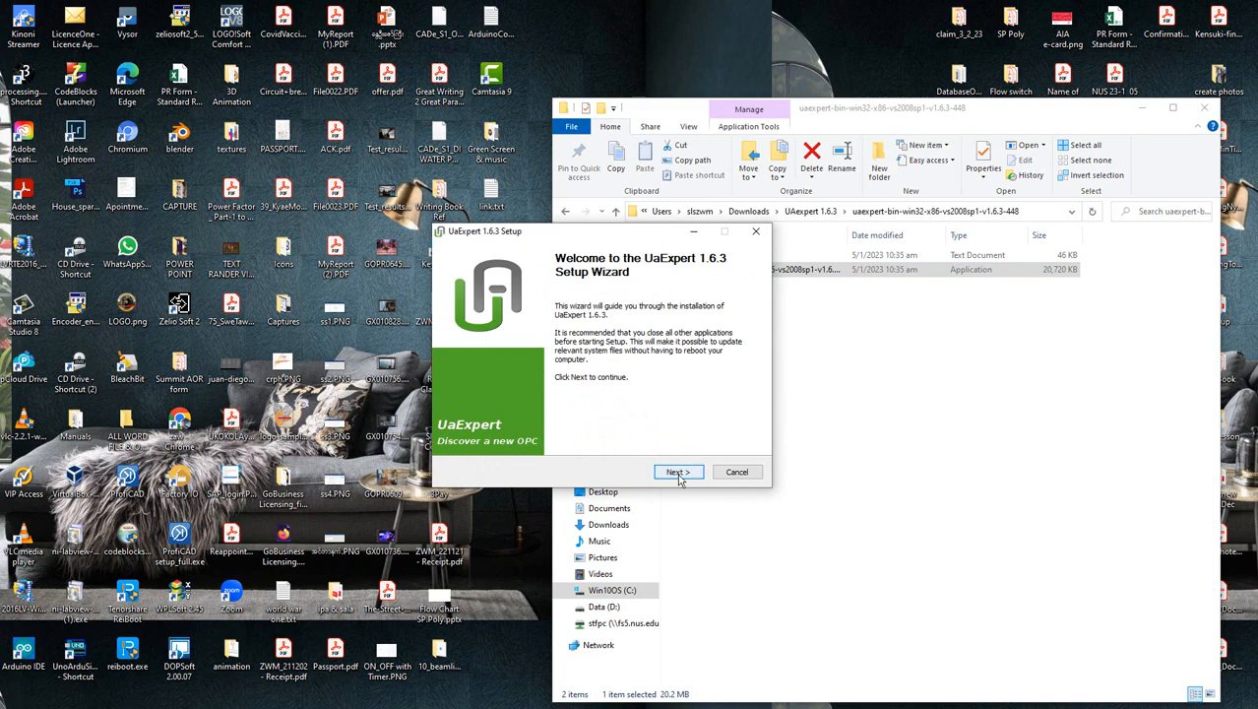
{"action": "left_click", "coordinate": [675, 472]}
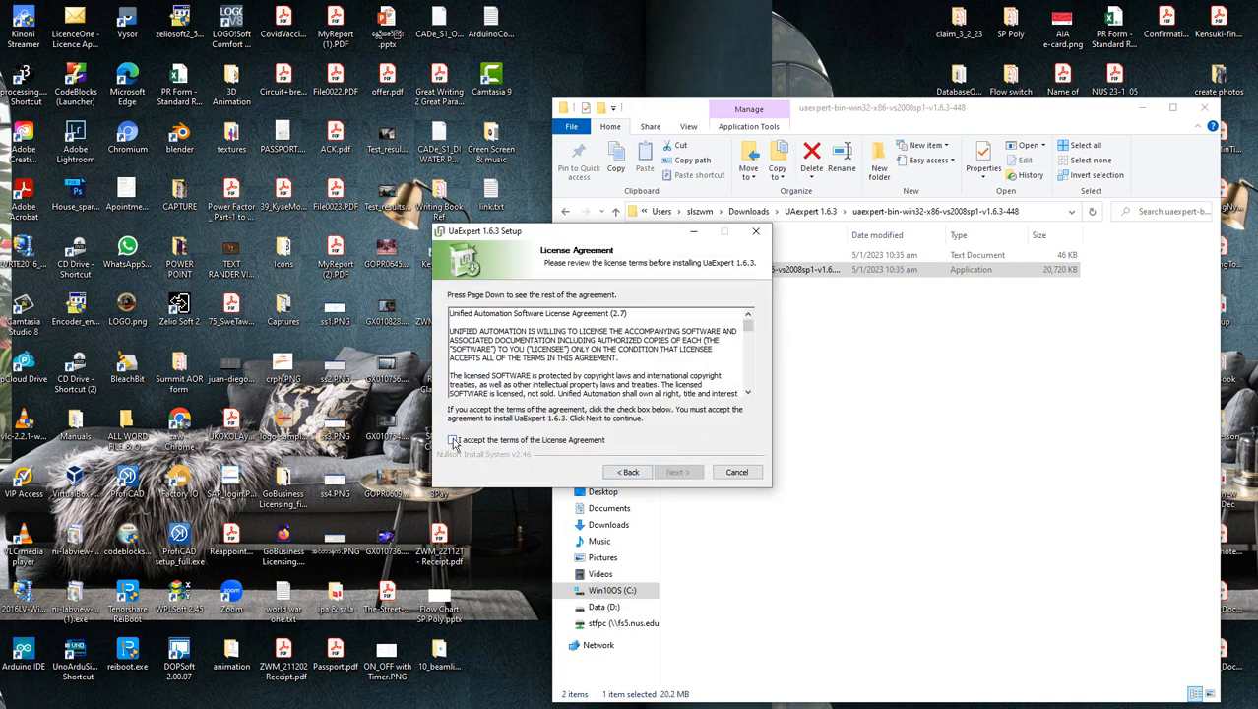
{"action": "left_click", "coordinate": [678, 472]}
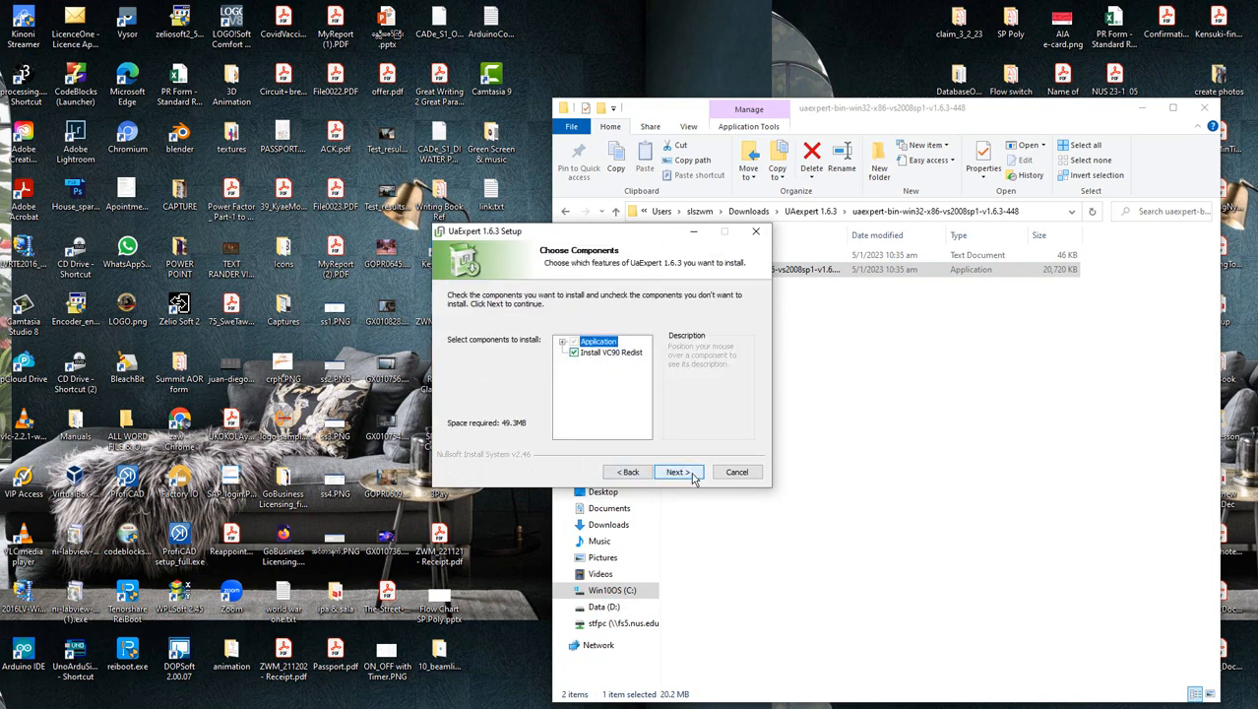
{"action": "left_click", "coordinate": [677, 472]}
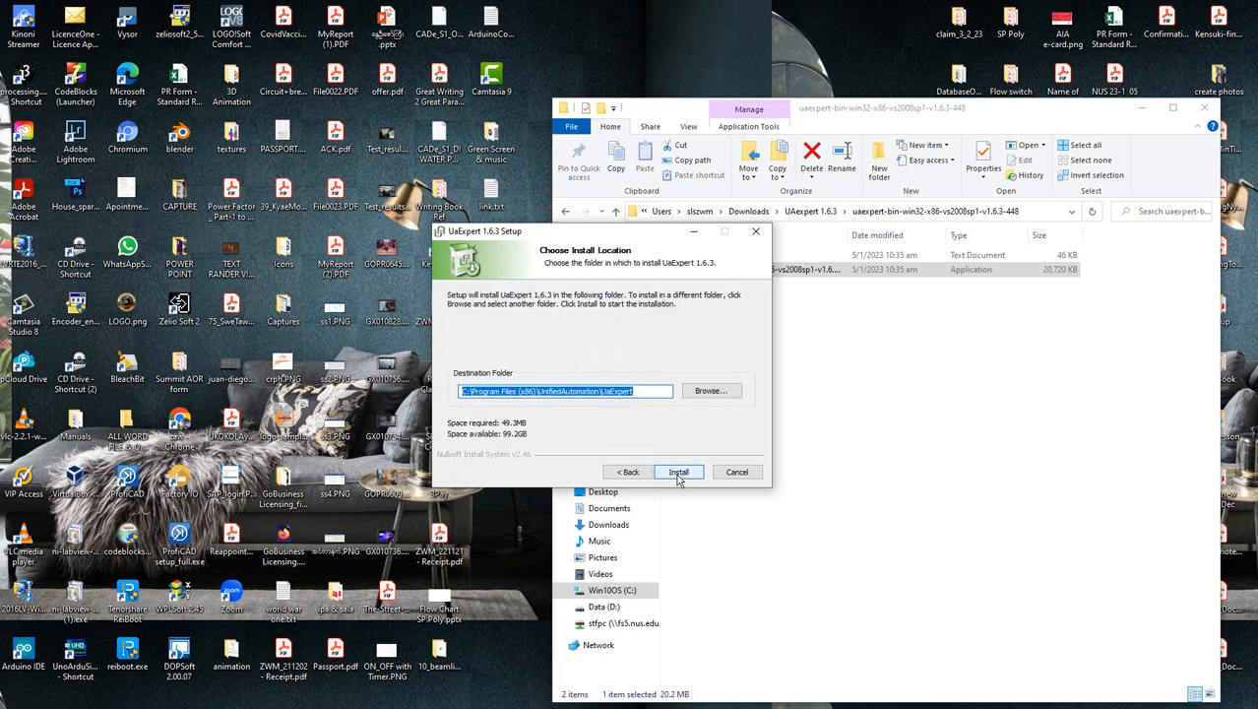
{"action": "left_click", "coordinate": [677, 473]}
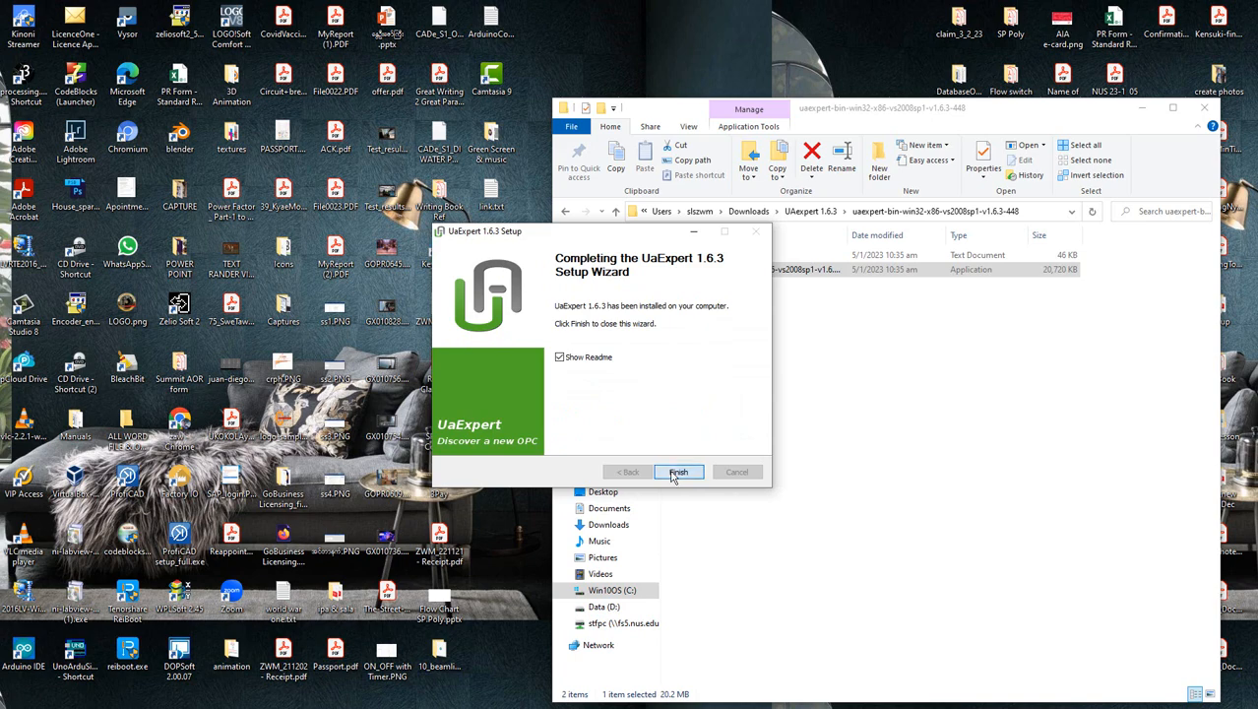
Finish the wizard, review the readme in Notepad and close it
{"action": "left_click", "coordinate": [678, 472]}
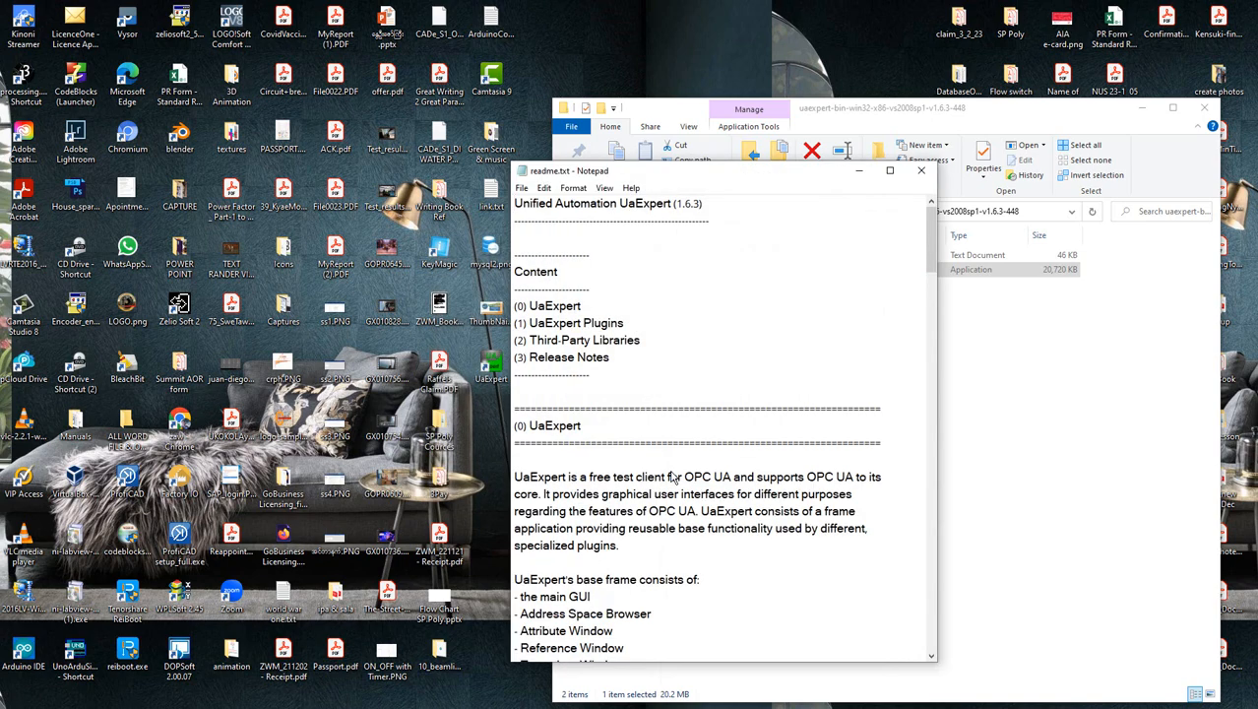
{"action": "scroll", "scroll_direction": "down", "scroll_amount": 3}
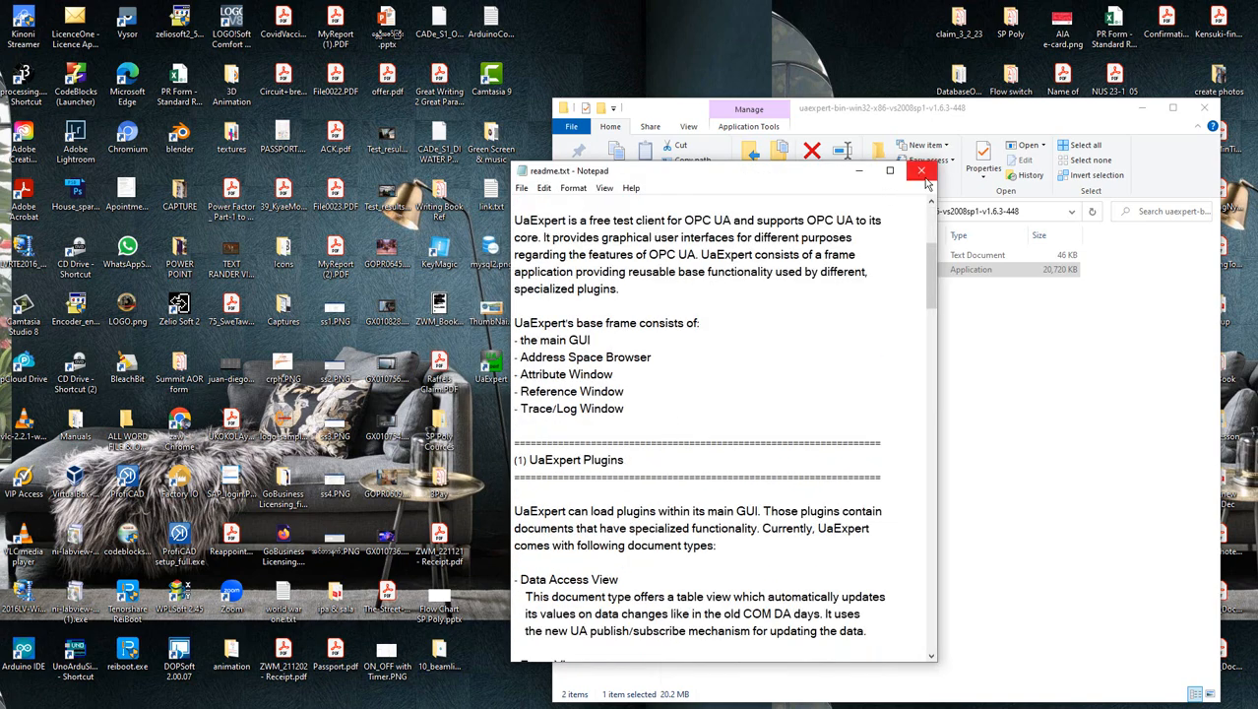
{"action": "left_click", "coordinate": [921, 170]}
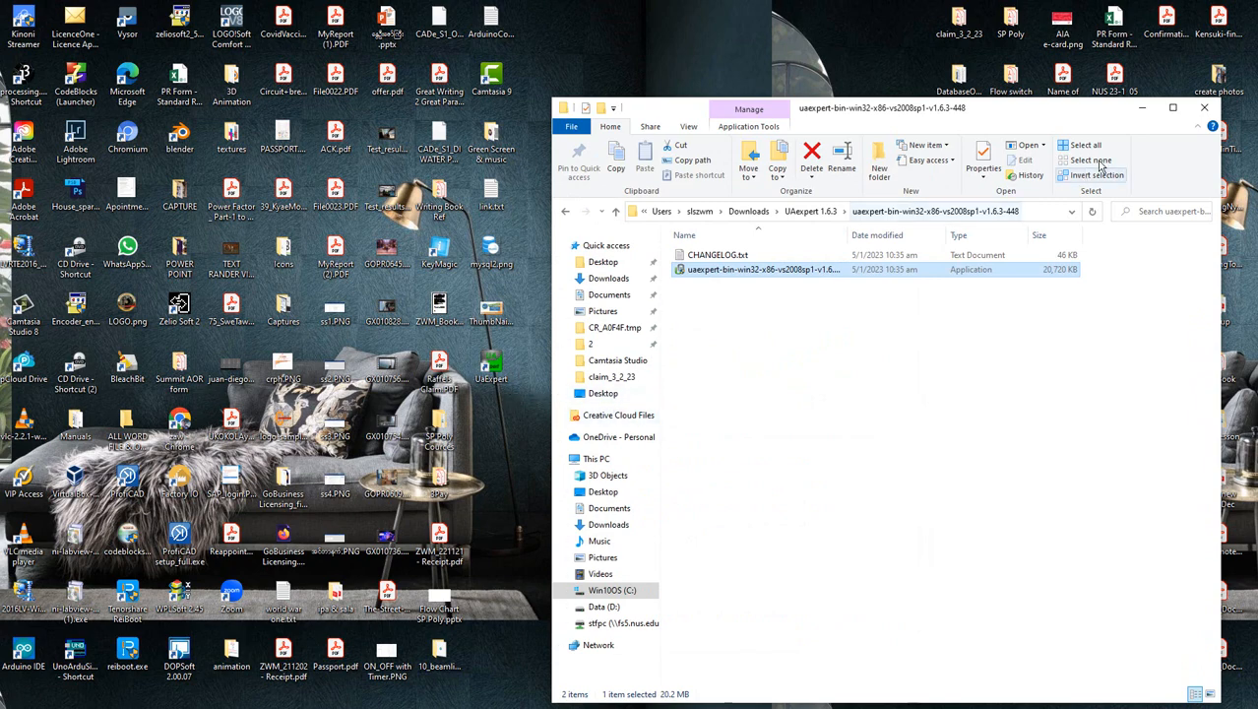
Minimize File Explorer and start UaExpert from its desktop shortcut, showing an empty NewProject
{"action": "left_click", "coordinate": [1203, 107]}
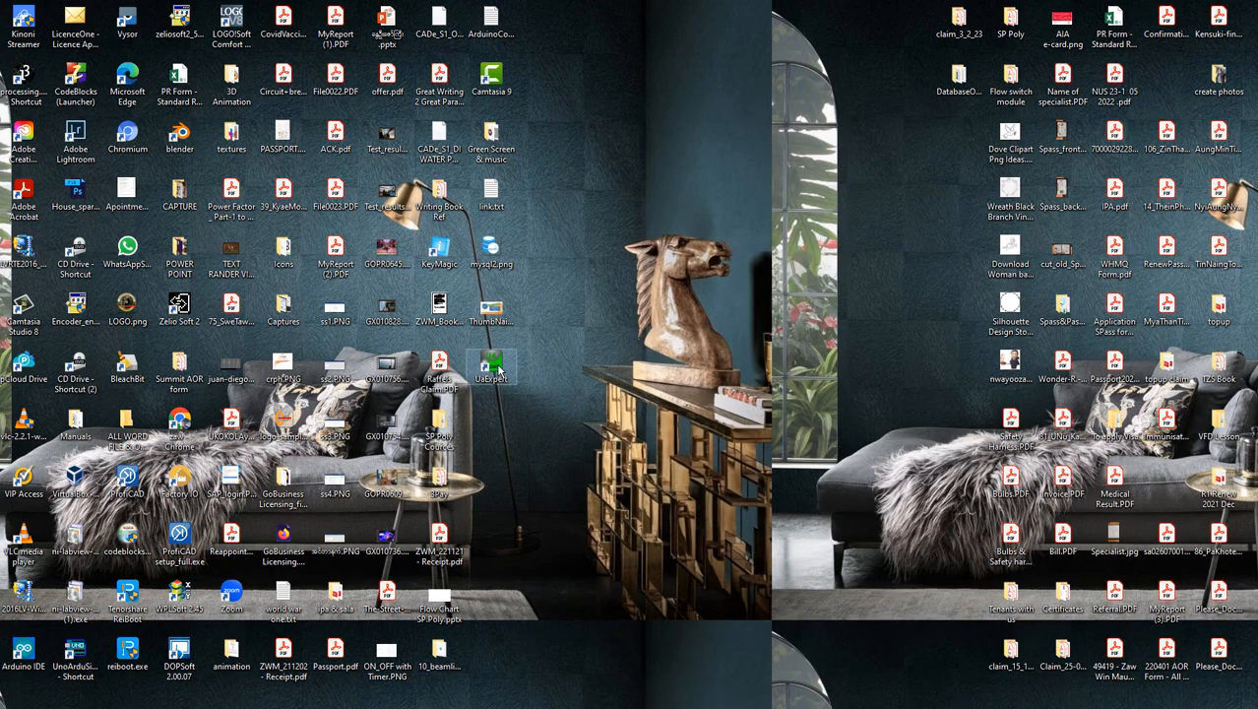
{"action": "double_click", "coordinate": [491, 370]}
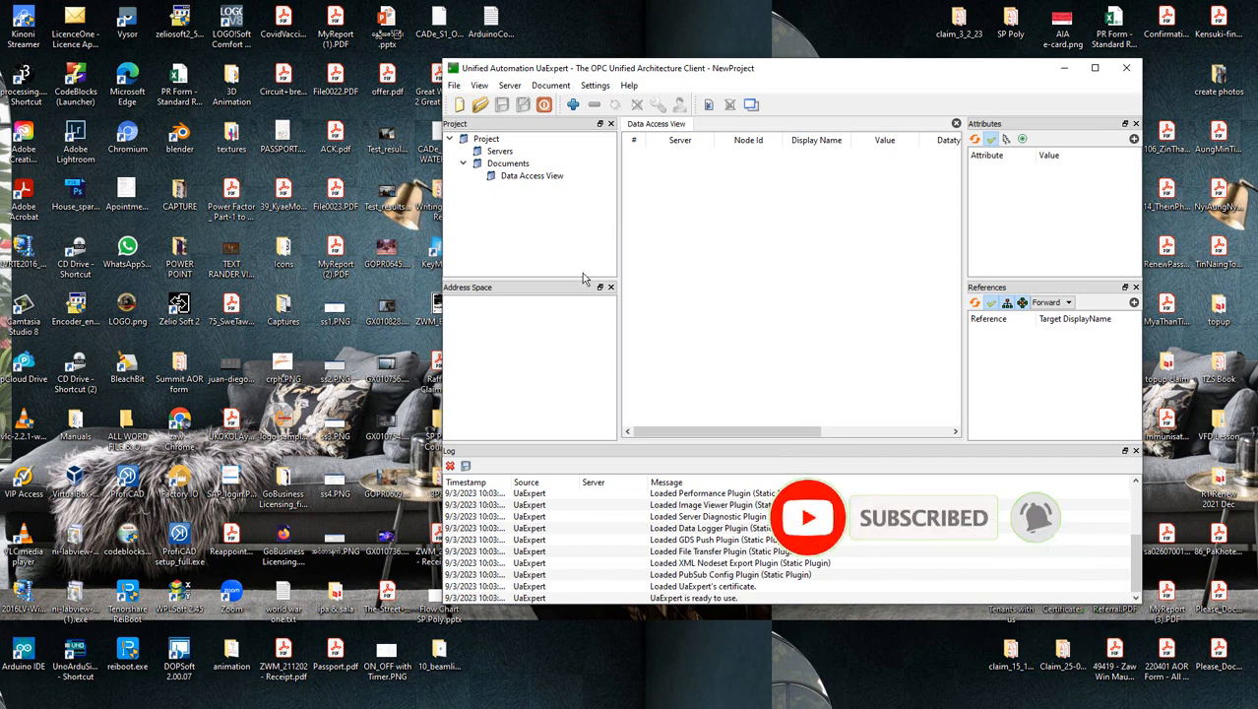
{"action": "mouse_move", "coordinate": [522, 220]}
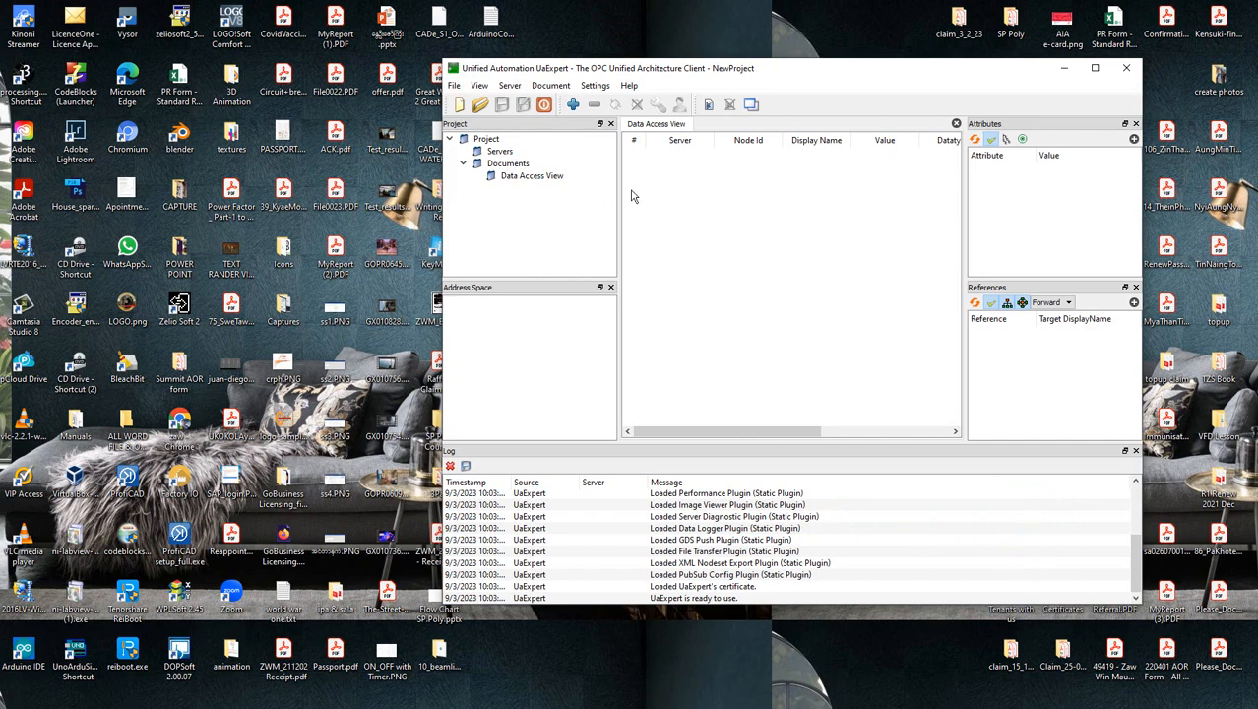
{"action": "mouse_move", "coordinate": [857, 345]}
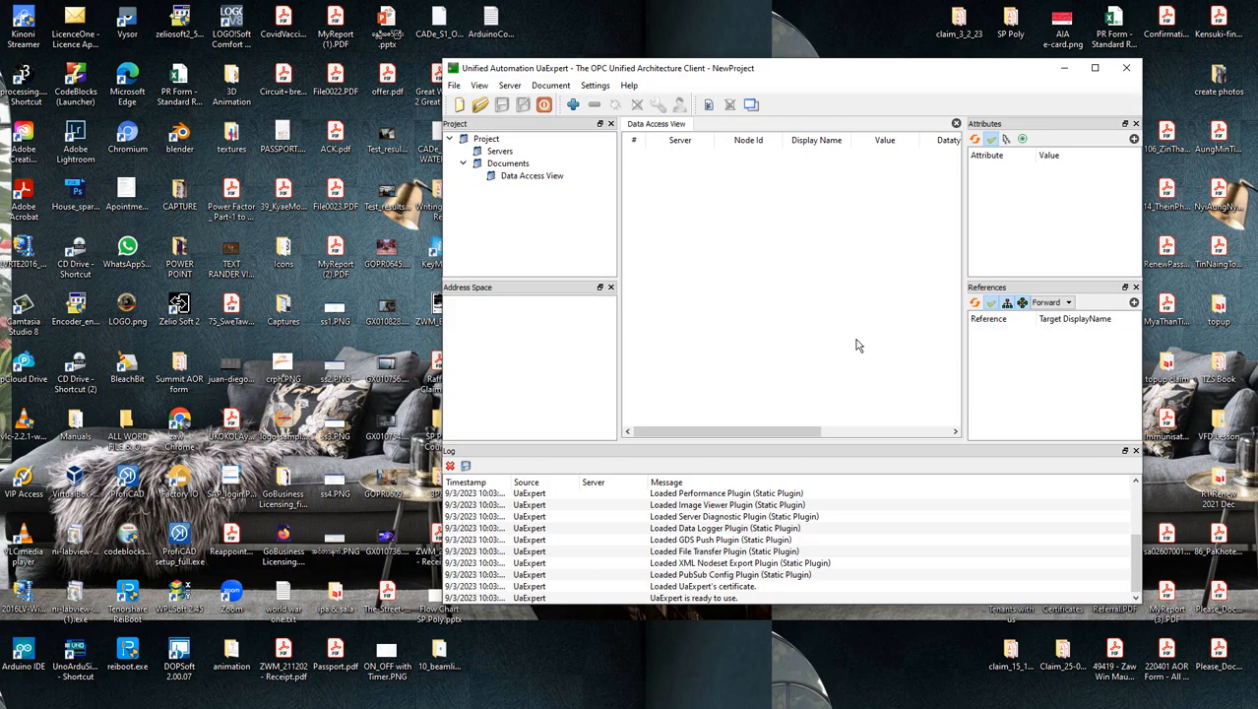